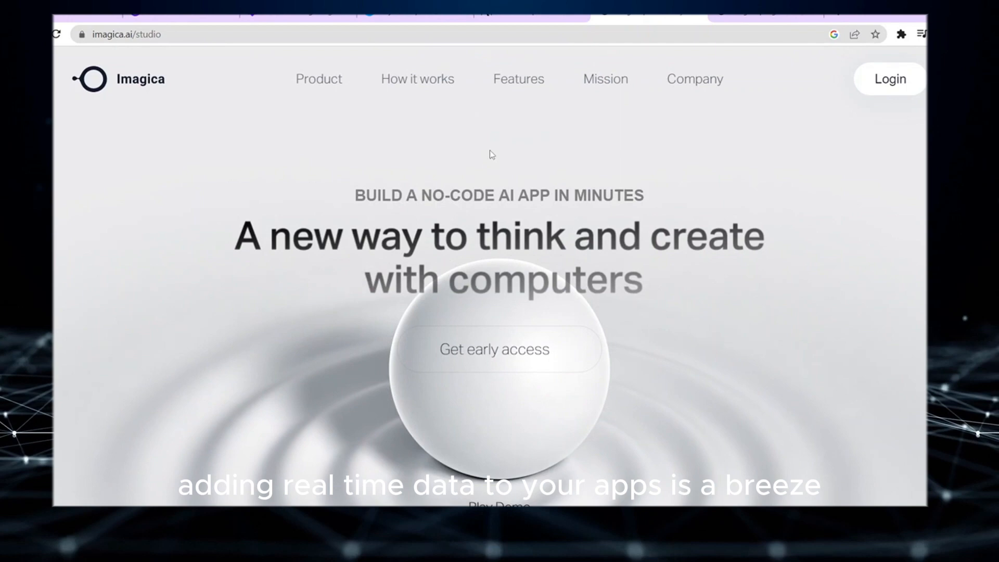
mouse_move(611, 85)
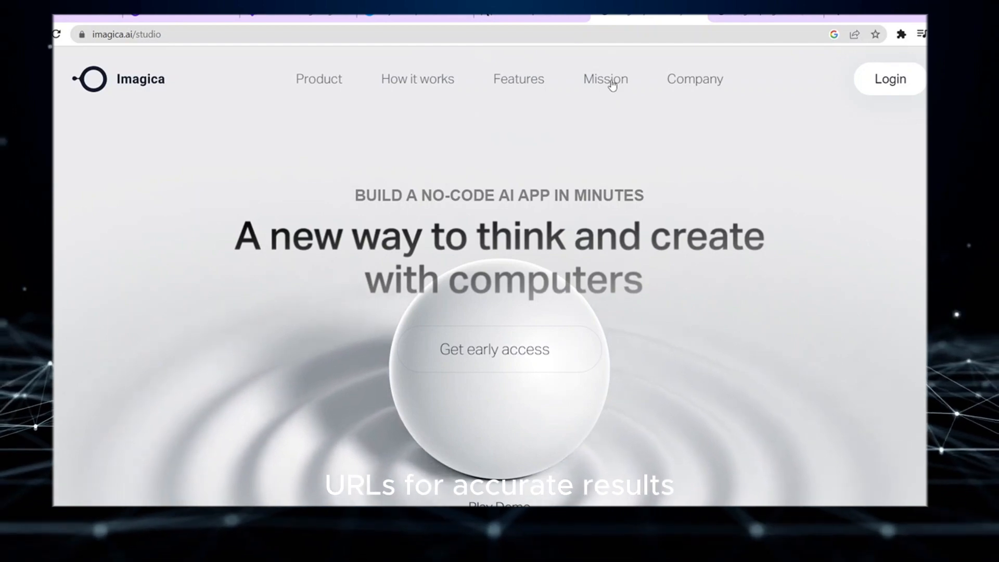
Jump via the top navigation to the 'Create any AI by describing it' section.
left_click(605, 79)
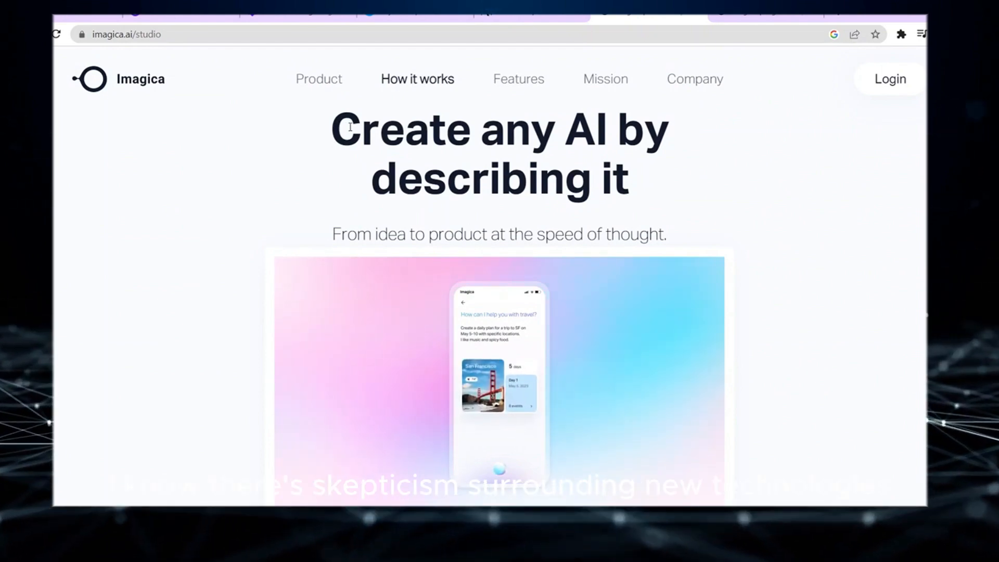
Scroll down to the 'Create thinking apps with real world impact' Features section.
scroll("down", 3)
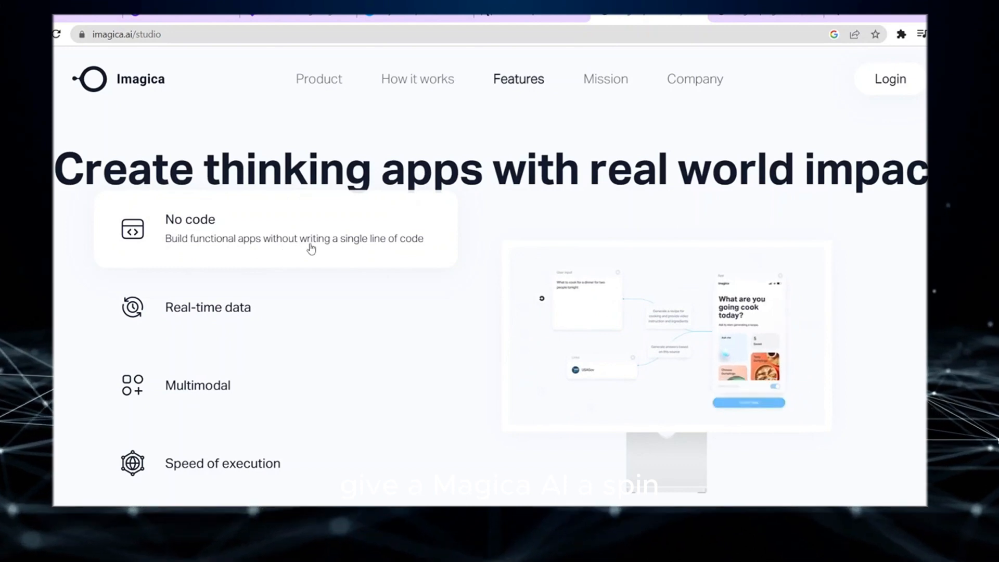
Expand Real-time data, then Multimodal to show its text, image, video and 3D description.
left_click(208, 307)
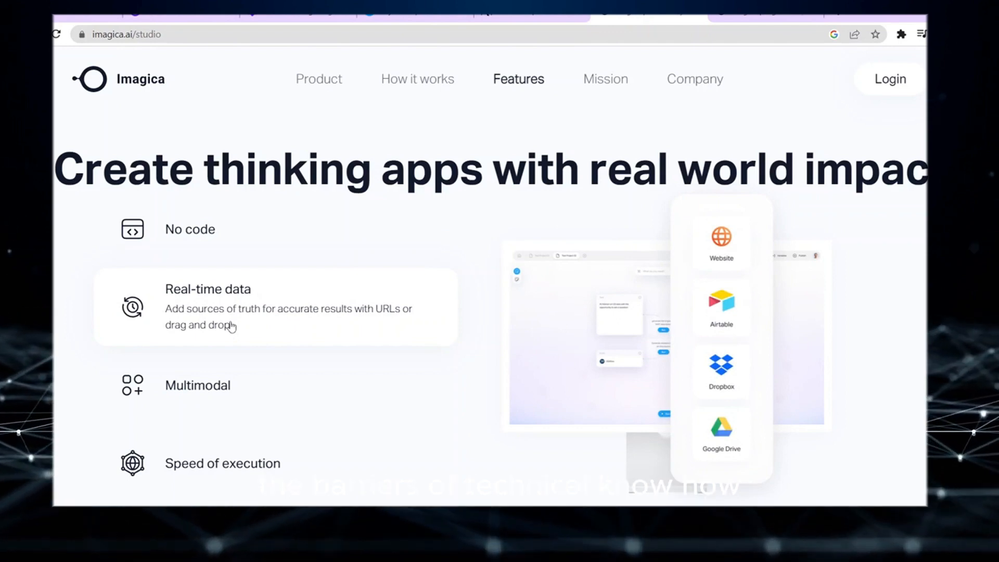
left_click(197, 385)
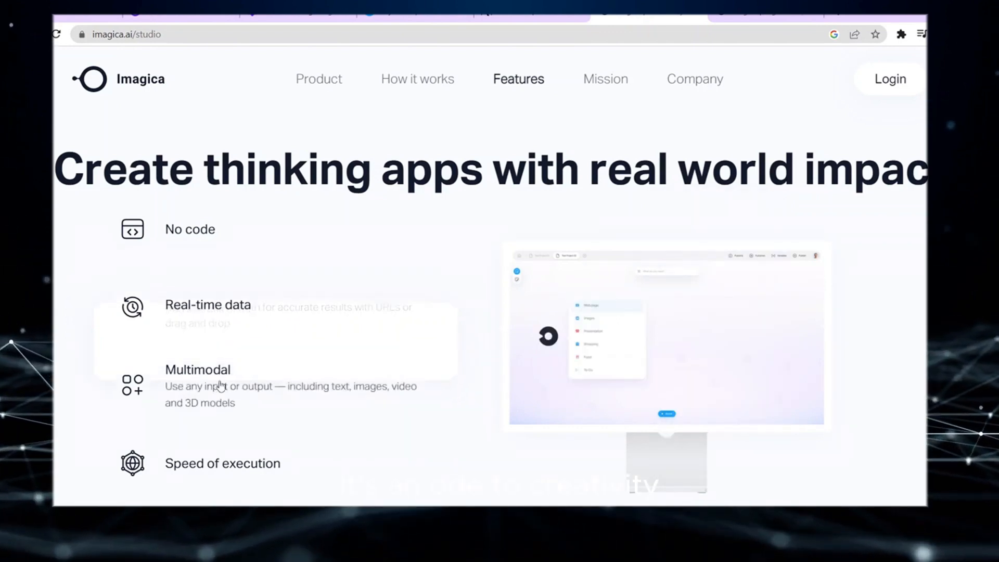